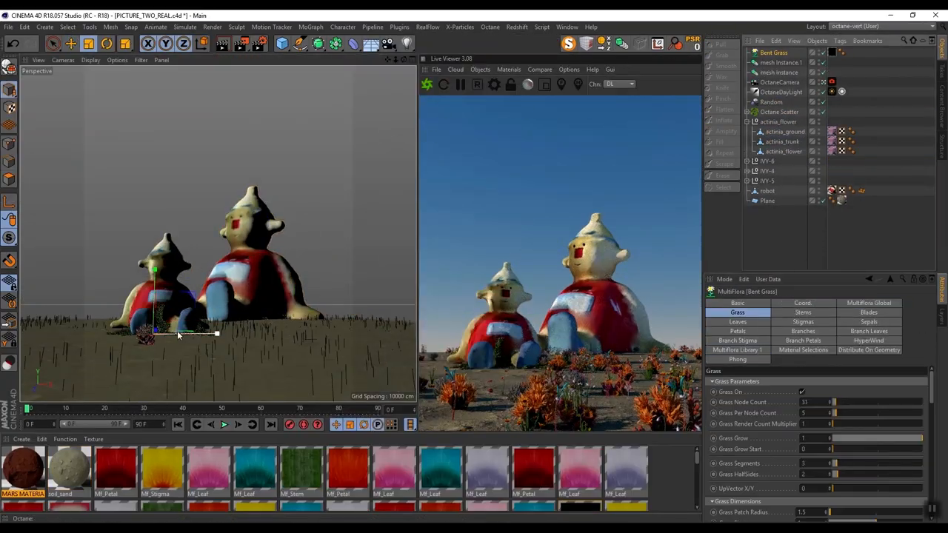
- Apply the camouflage ImageTexture Octane material to the large toy figure
click(770, 92)
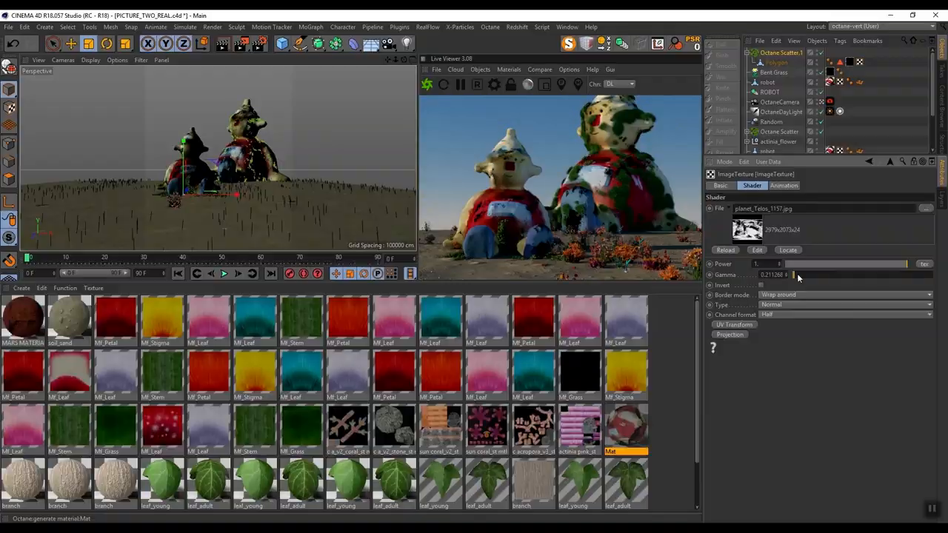
- Shape the rolling teal ground under the figures for the portrait composition
drag(788, 275, 827, 400)
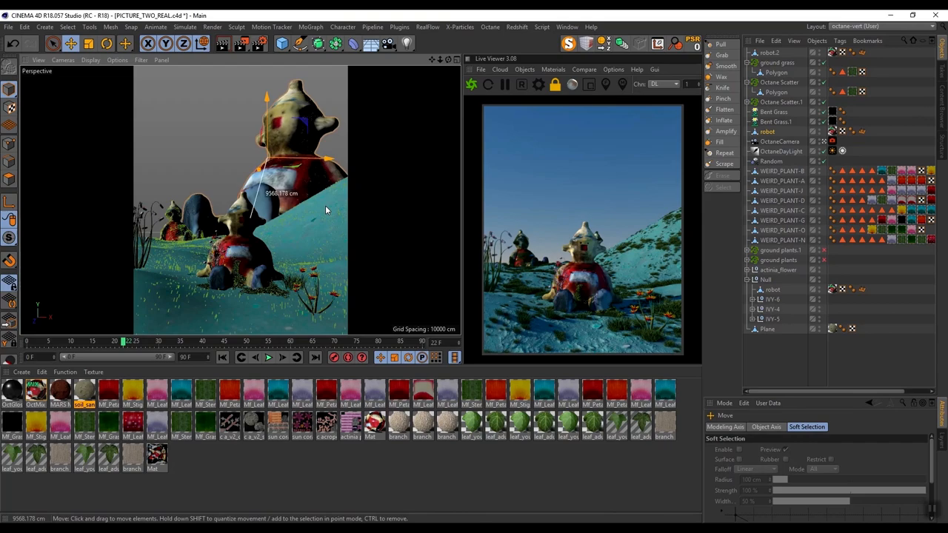
- Select OctaneCamera, then give OctaneDayLight a Scattering Medium for a hazy atmosphere
click(779, 151)
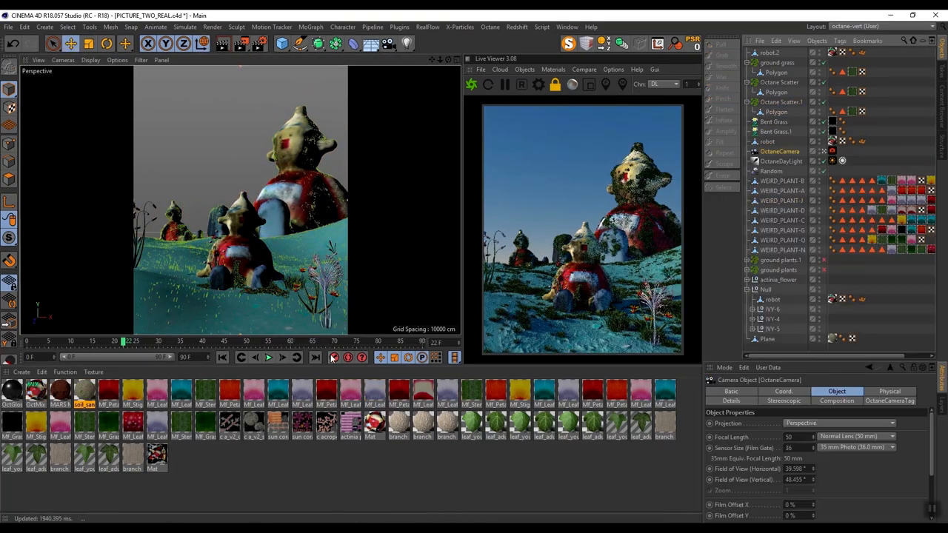
click(204, 393)
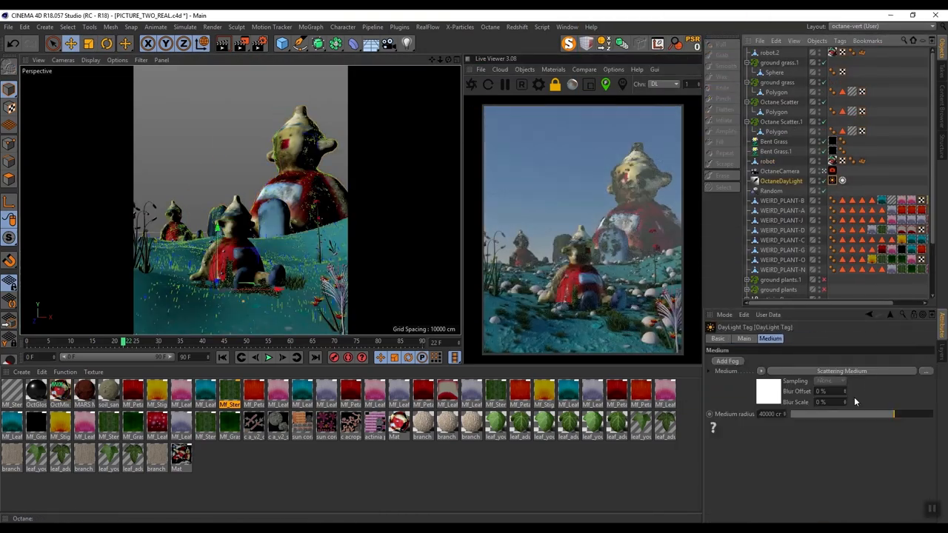
- Browse the Presets > ROCK folder showing concrete, ground and Mars-style rock materials
click(778, 53)
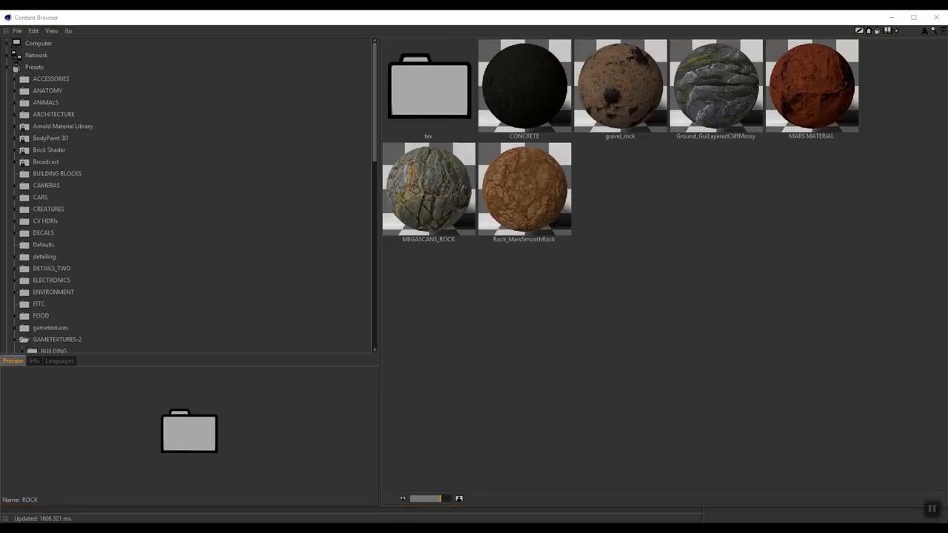
- Add palm trees, figure, flowers and sphere clusters, then render the final image to the Picture Viewer
click(50, 78)
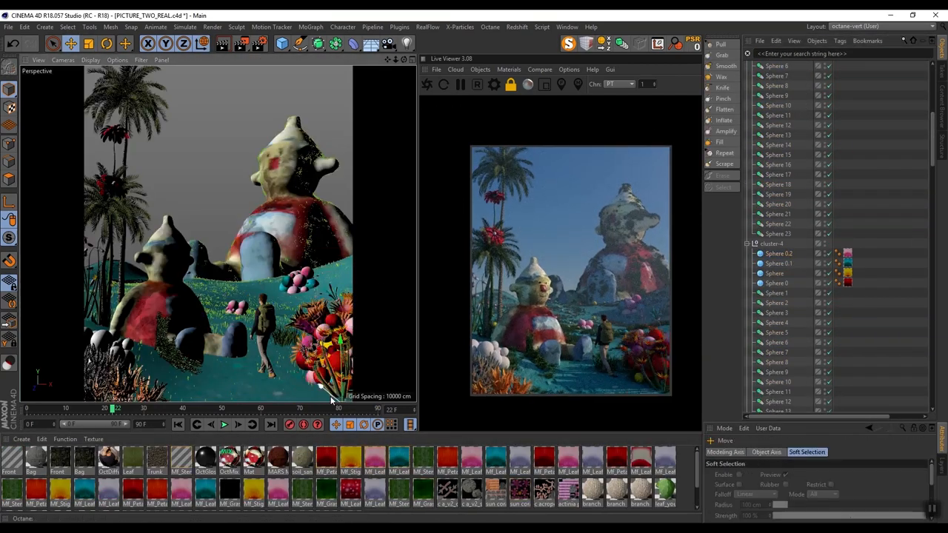
click(18, 30)
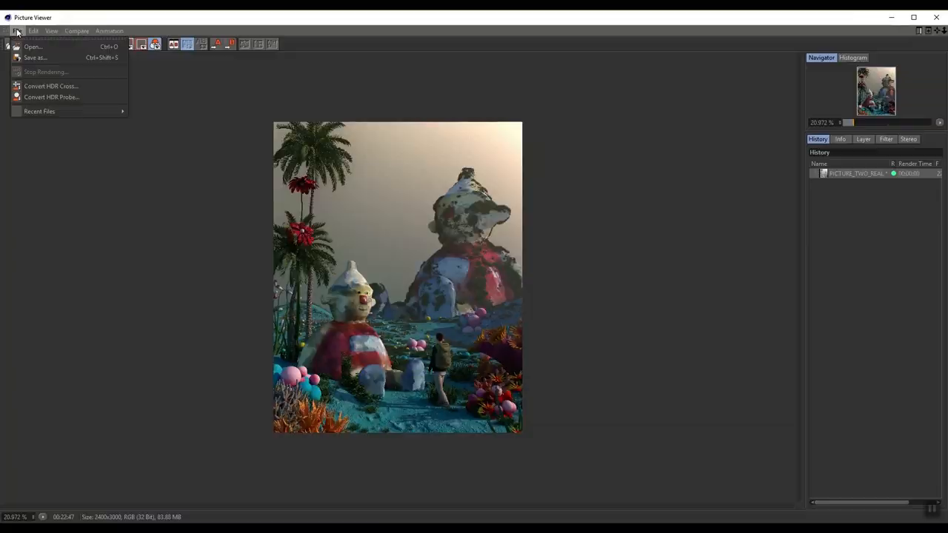